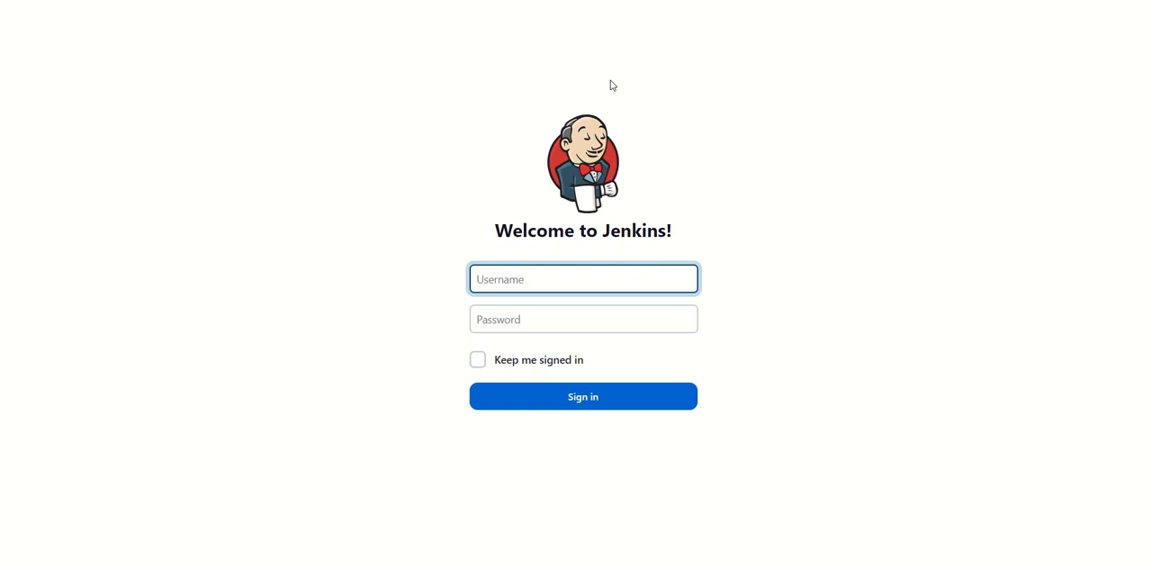
# - Sign in to Jenkins as admin to reach the job dashboard
pyautogui.click(583, 278)
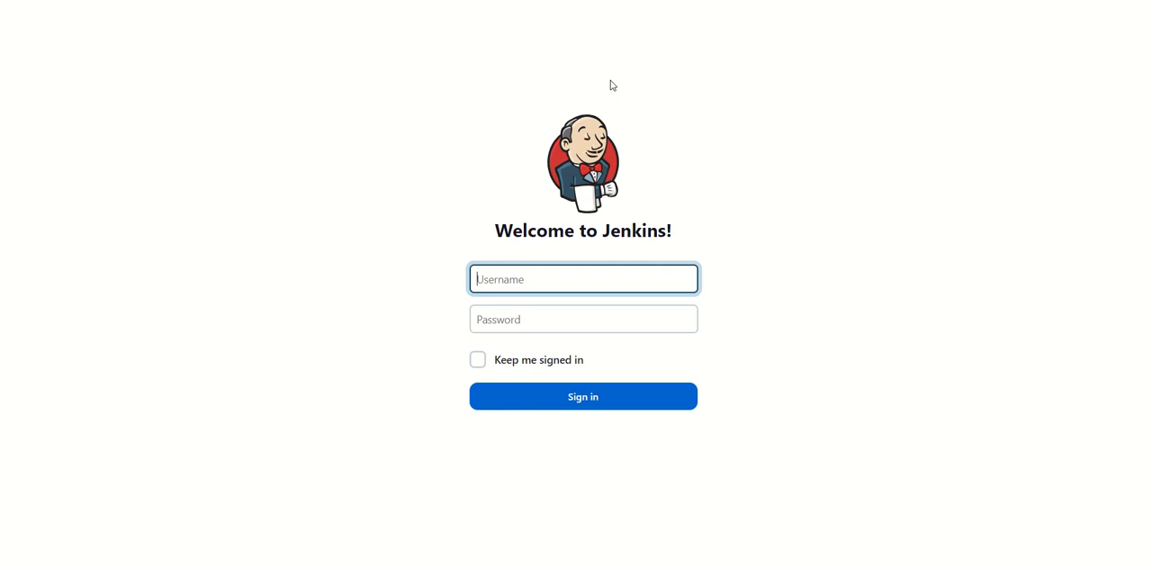
pyautogui.write('admin')
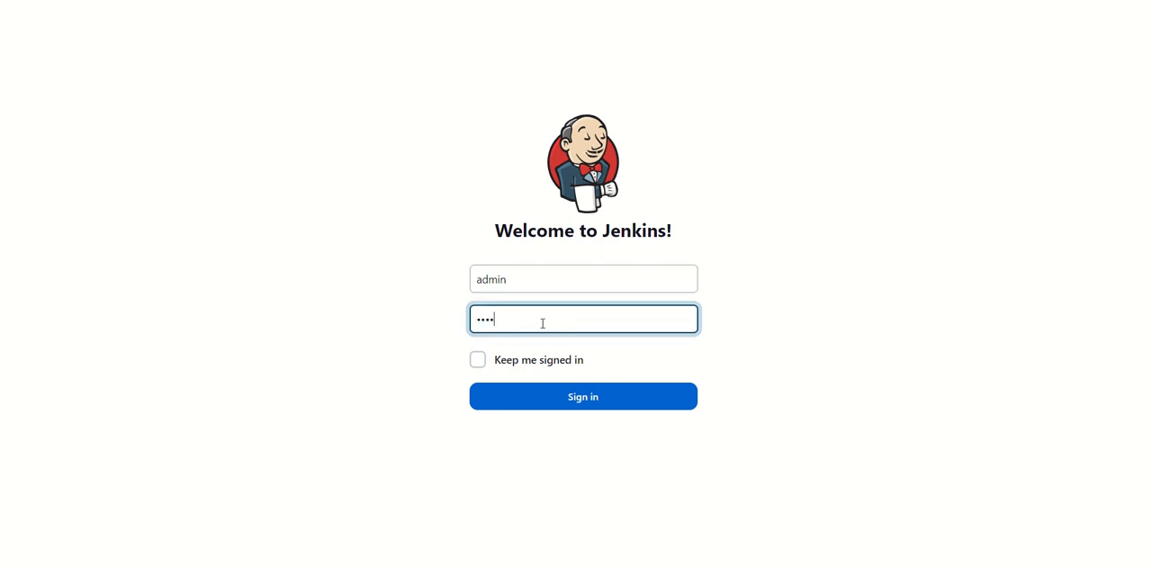
pyautogui.click(582, 396)
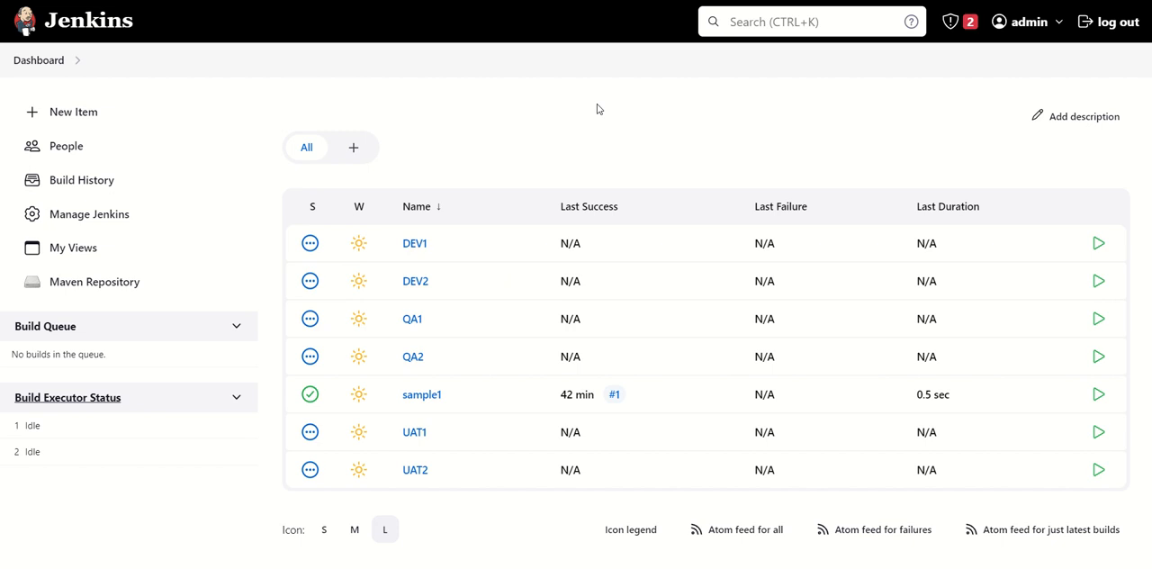
pyautogui.moveTo(130, 74)
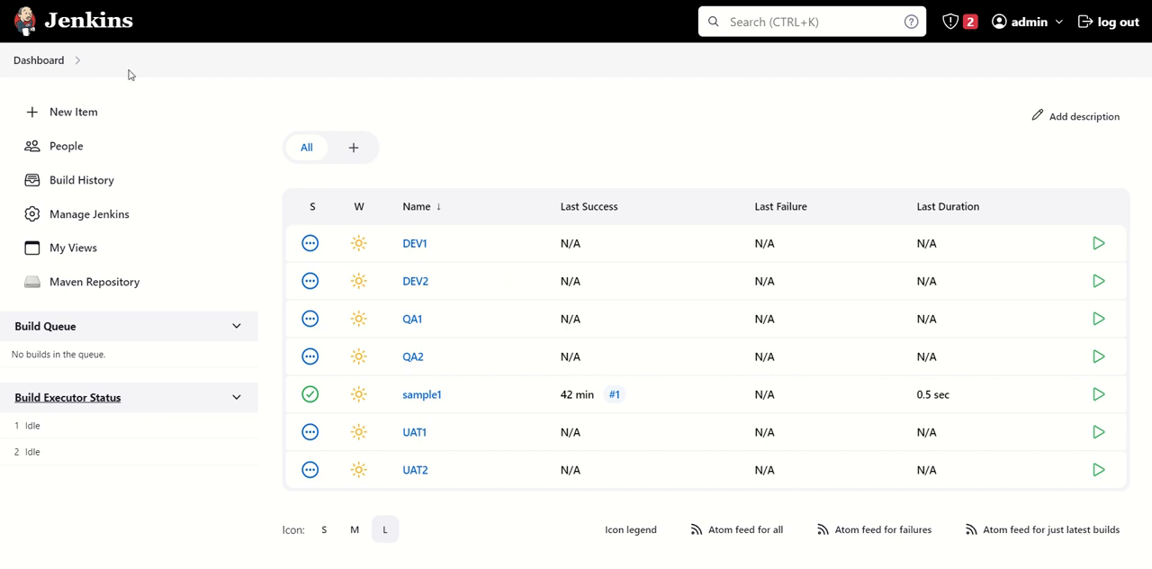
pyautogui.moveTo(443, 252)
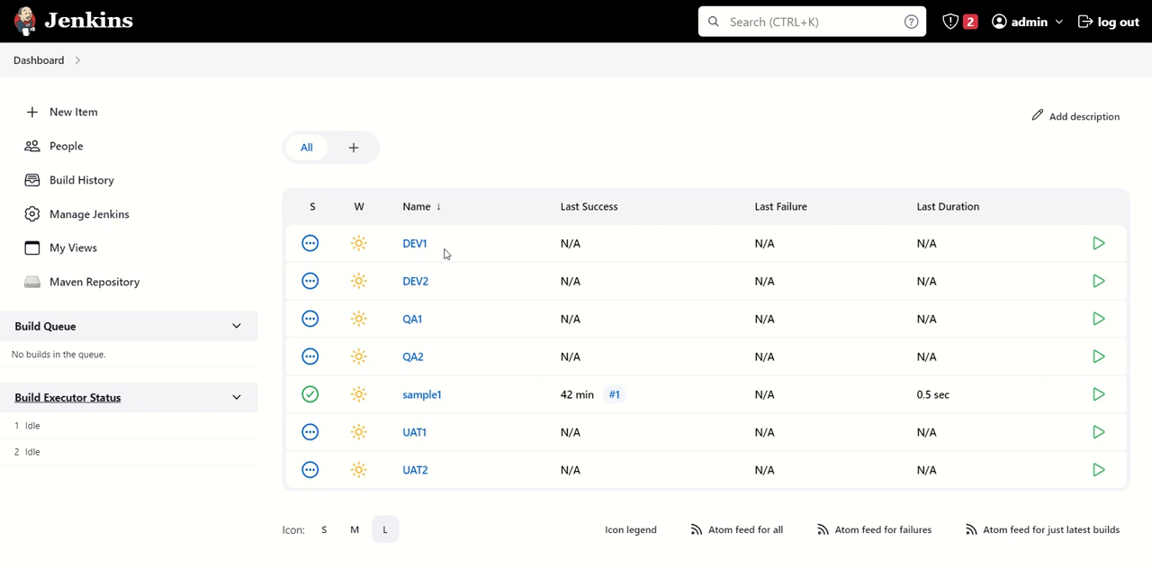
pyautogui.moveTo(438, 292)
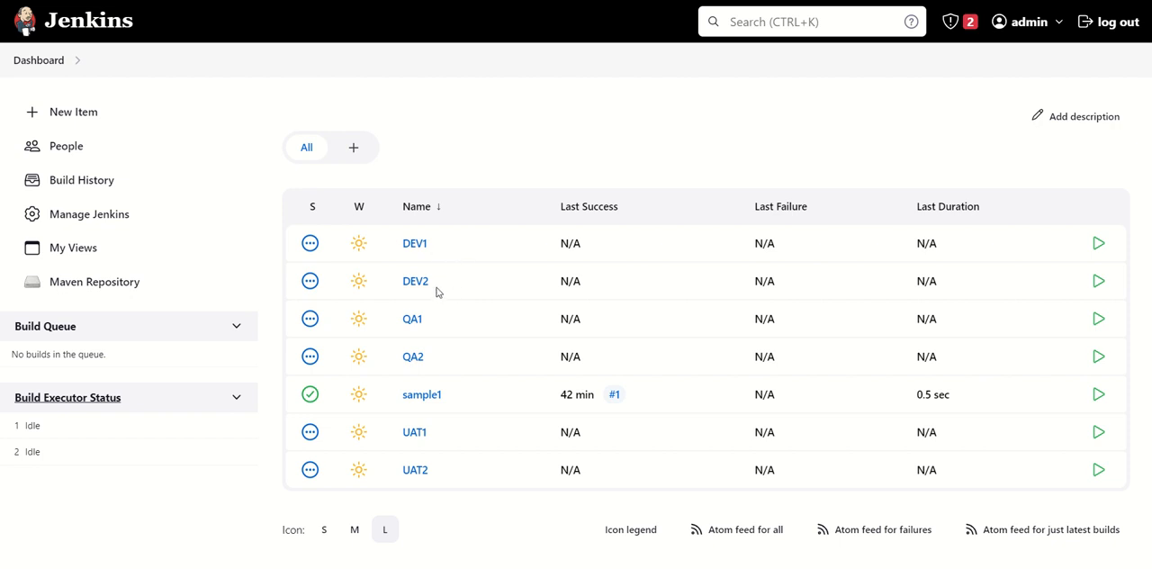
pyautogui.moveTo(440, 434)
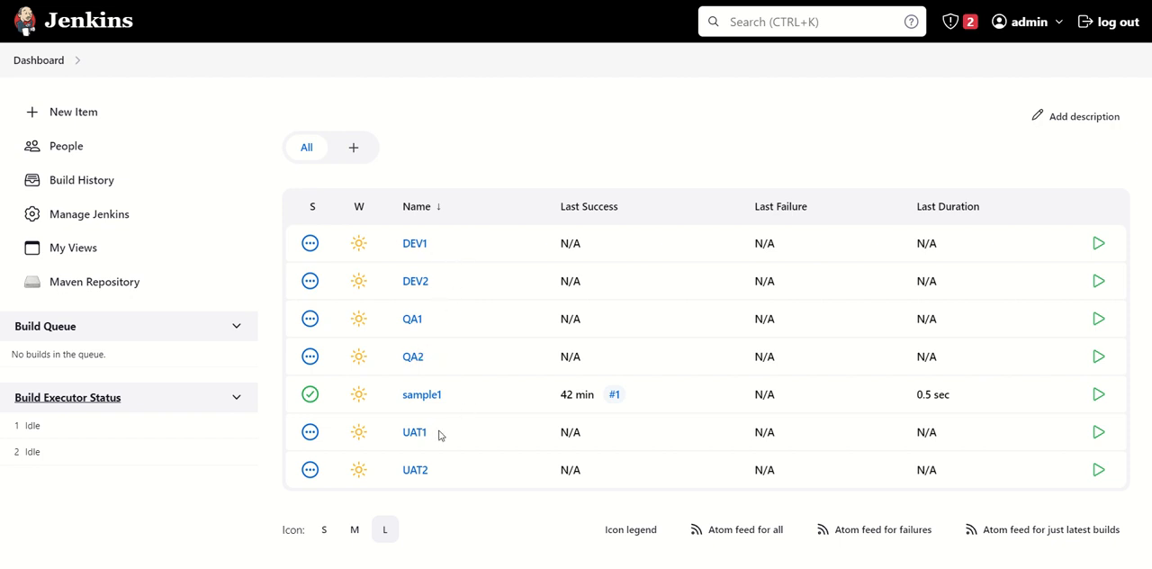
pyautogui.moveTo(467, 407)
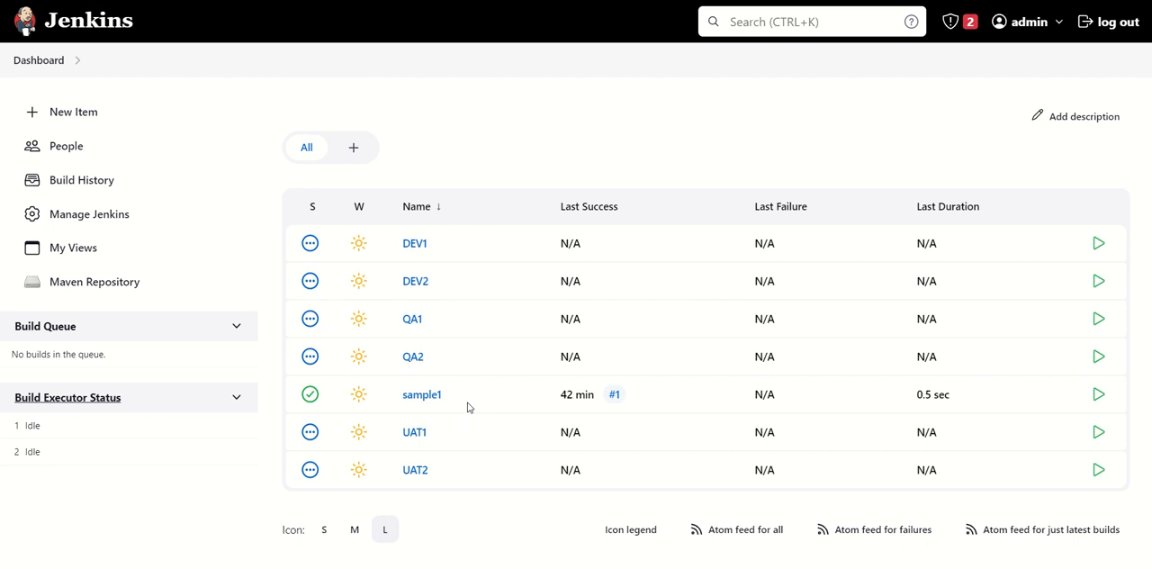
pyautogui.moveTo(511, 159)
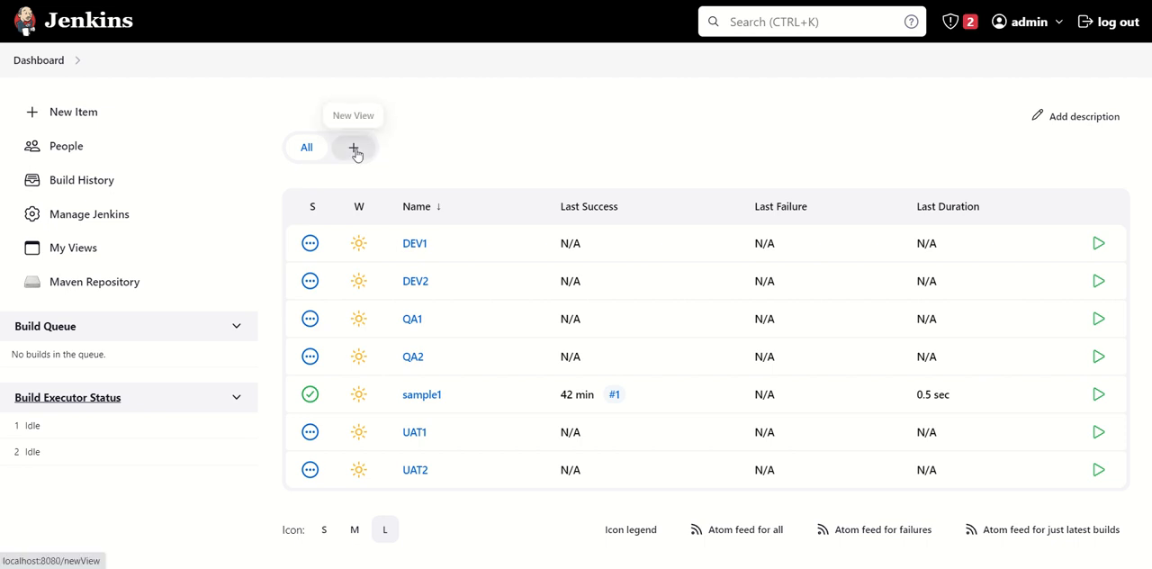
# - Create a DEV list view containing the DEV1 and DEV2 jobs
pyautogui.click(353, 147)
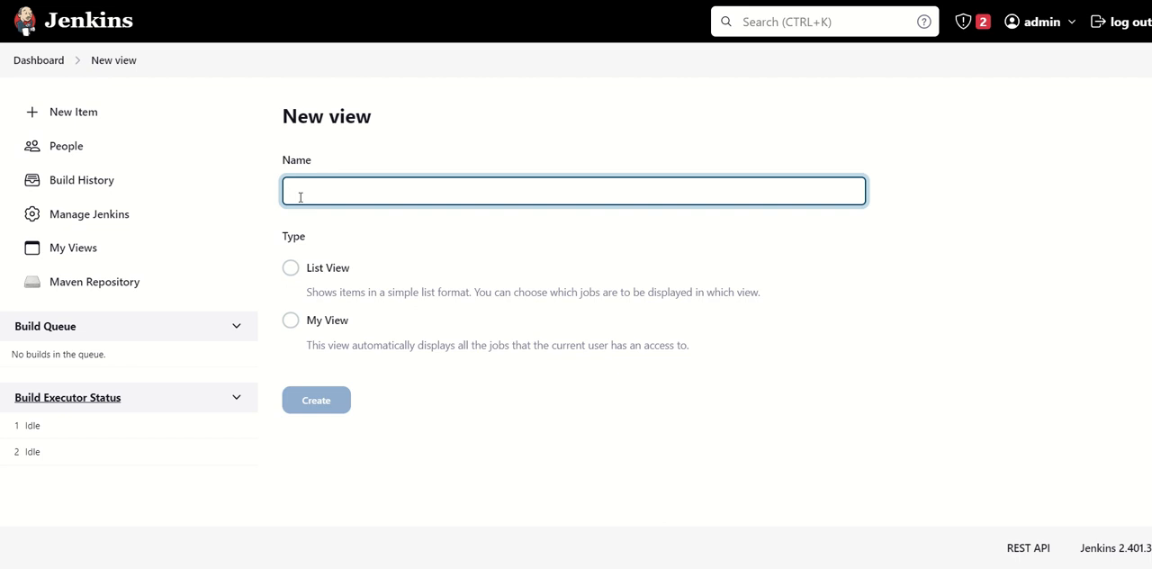
pyautogui.write('De')
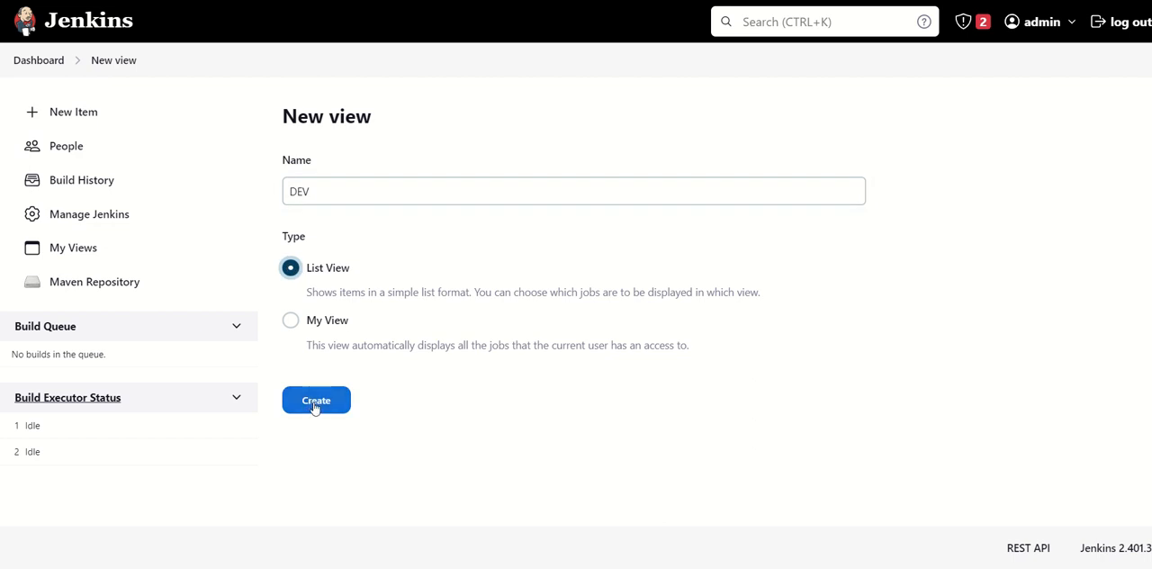
pyautogui.click(316, 400)
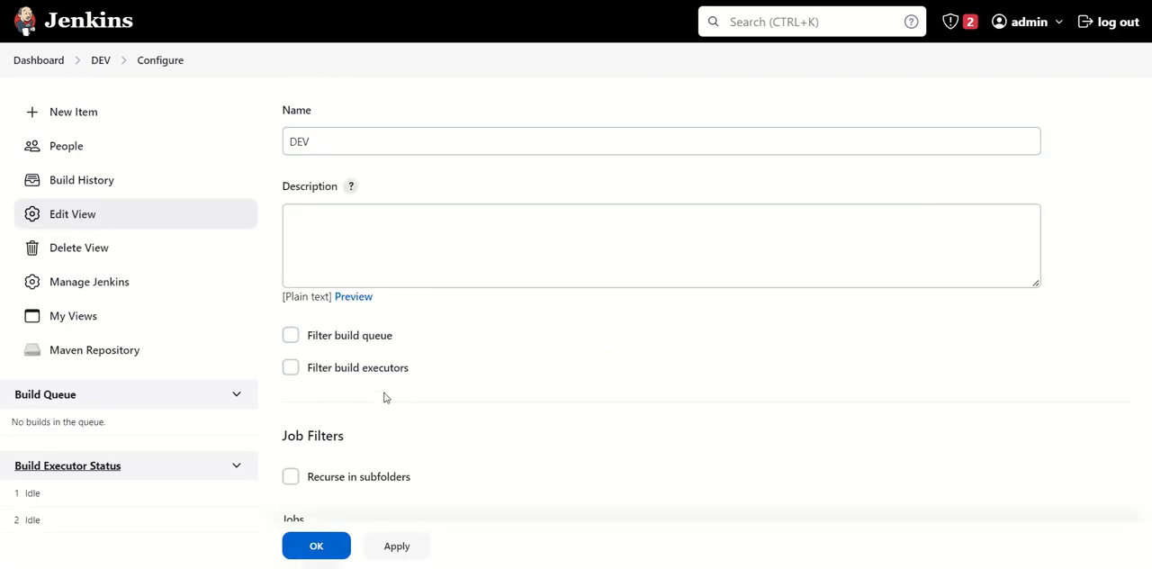
pyautogui.scroll(-3)
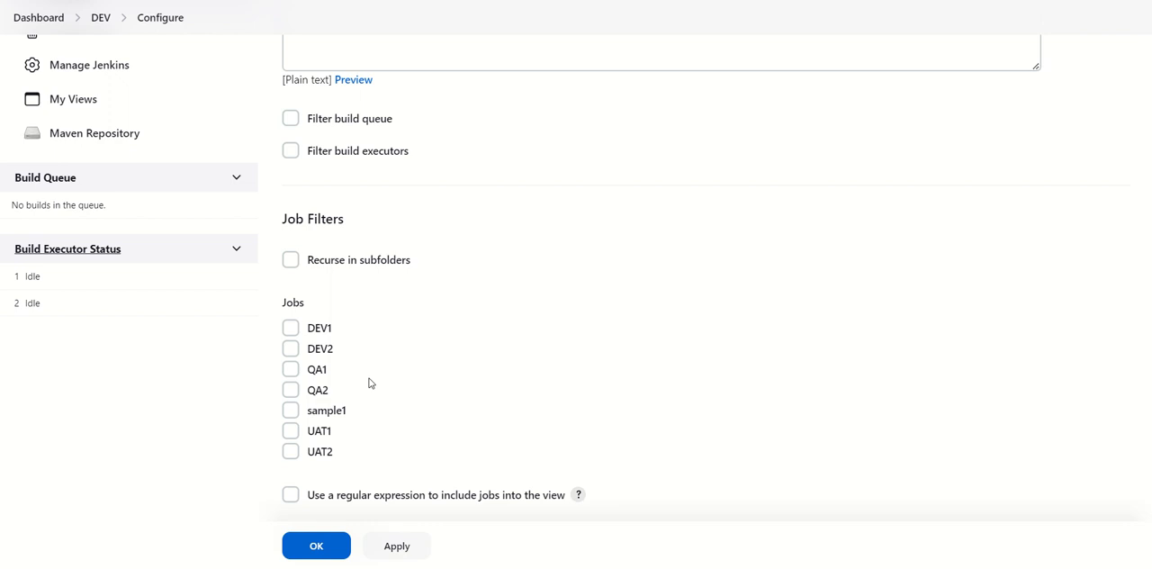
pyautogui.click(290, 327)
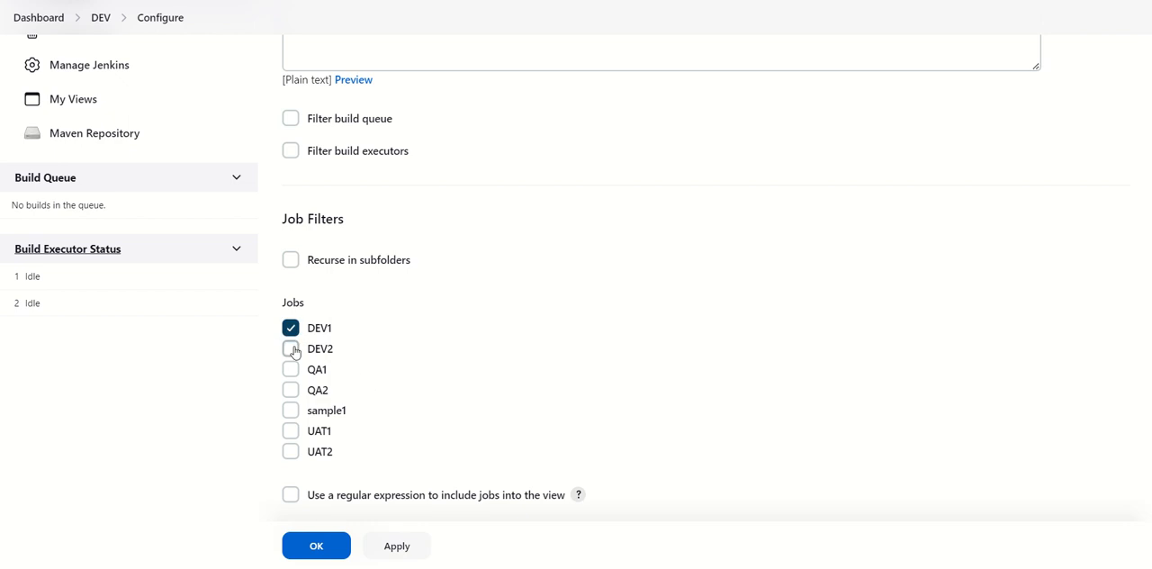
pyautogui.click(290, 349)
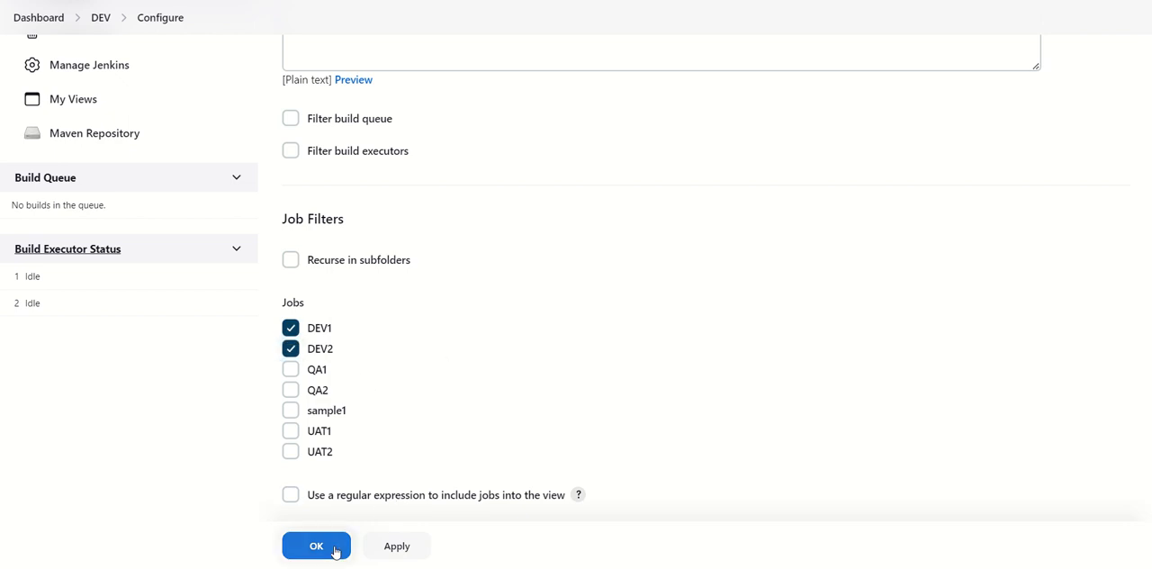
pyautogui.click(315, 546)
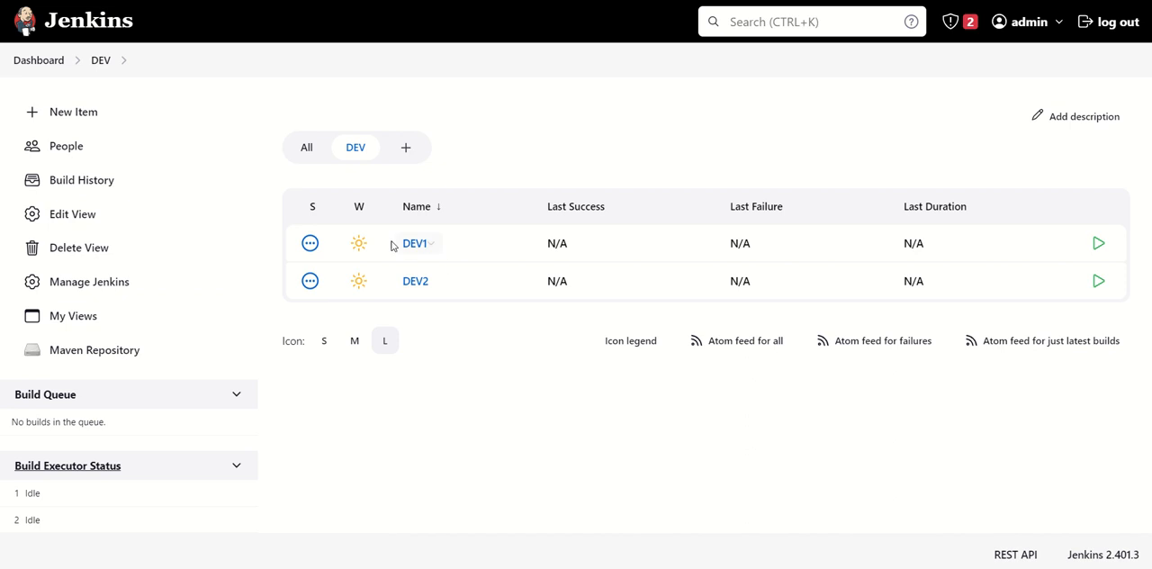
pyautogui.moveTo(366, 141)
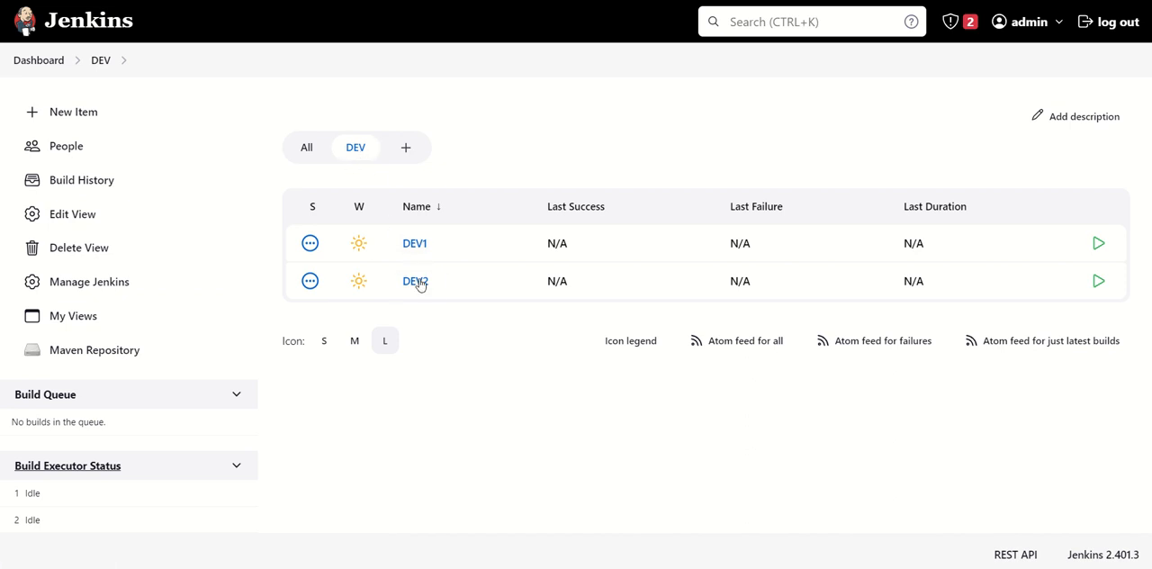
pyautogui.moveTo(406, 147)
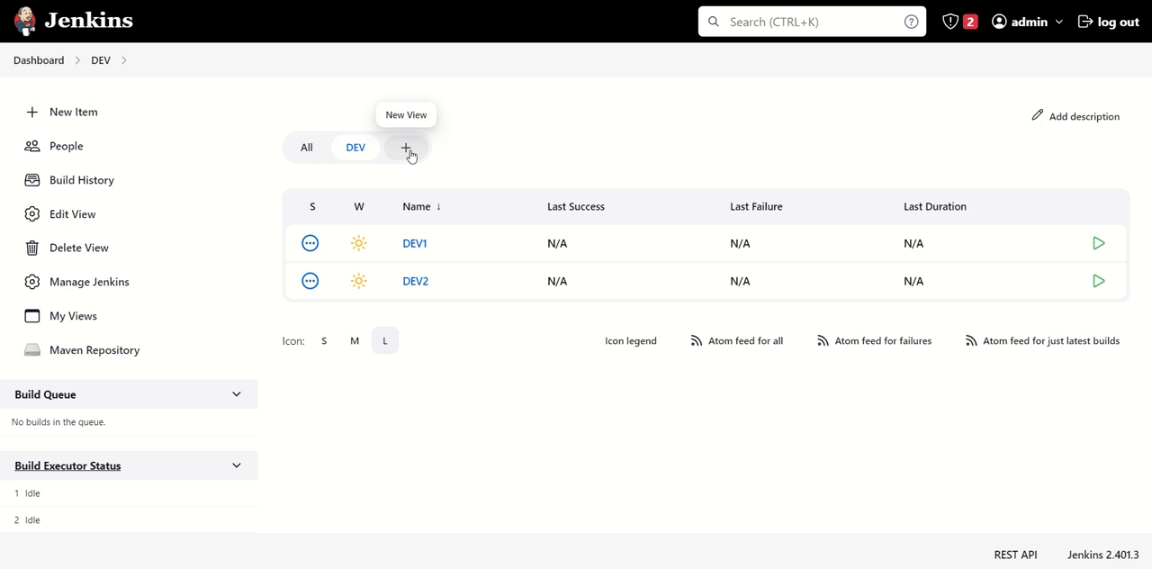
# - Create a QA list view with the QA1 and QA2 jobs selected
pyautogui.click(406, 147)
pyautogui.write('QA')
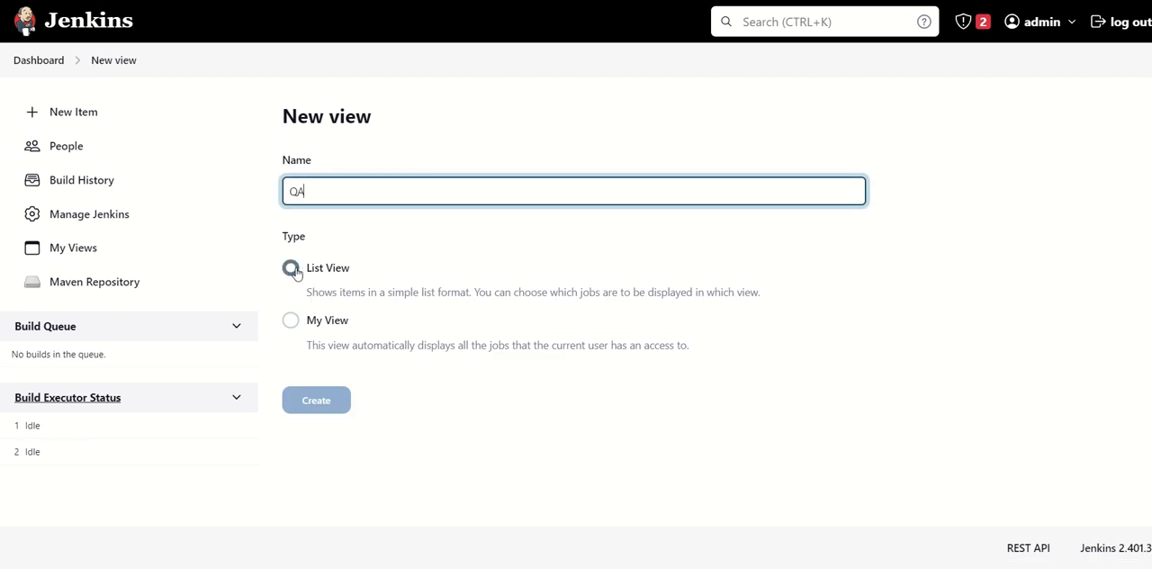
pyautogui.click(316, 399)
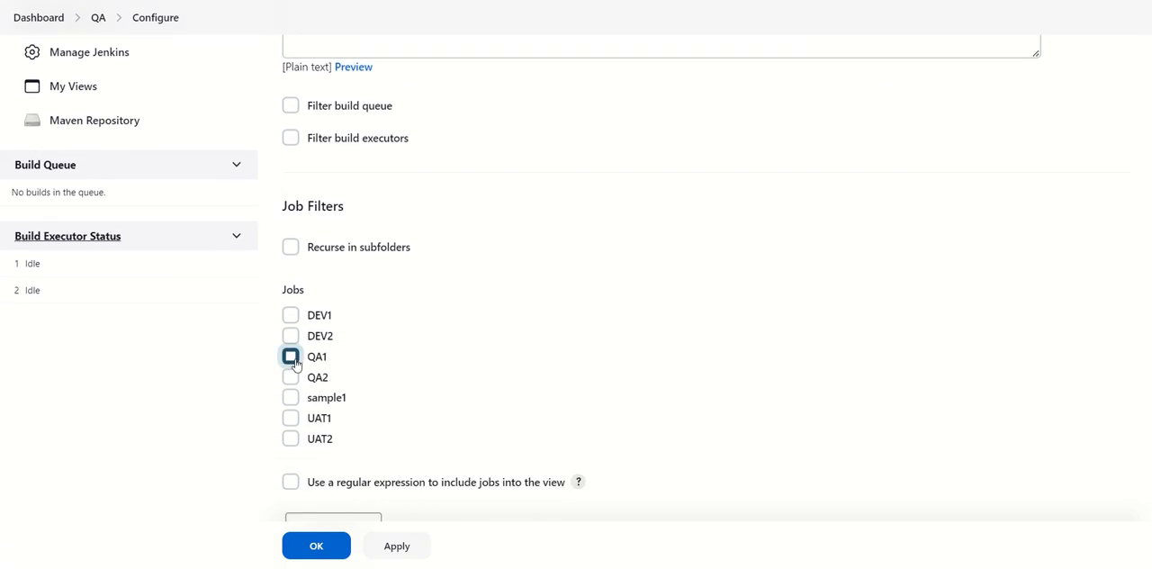
pyautogui.click(289, 376)
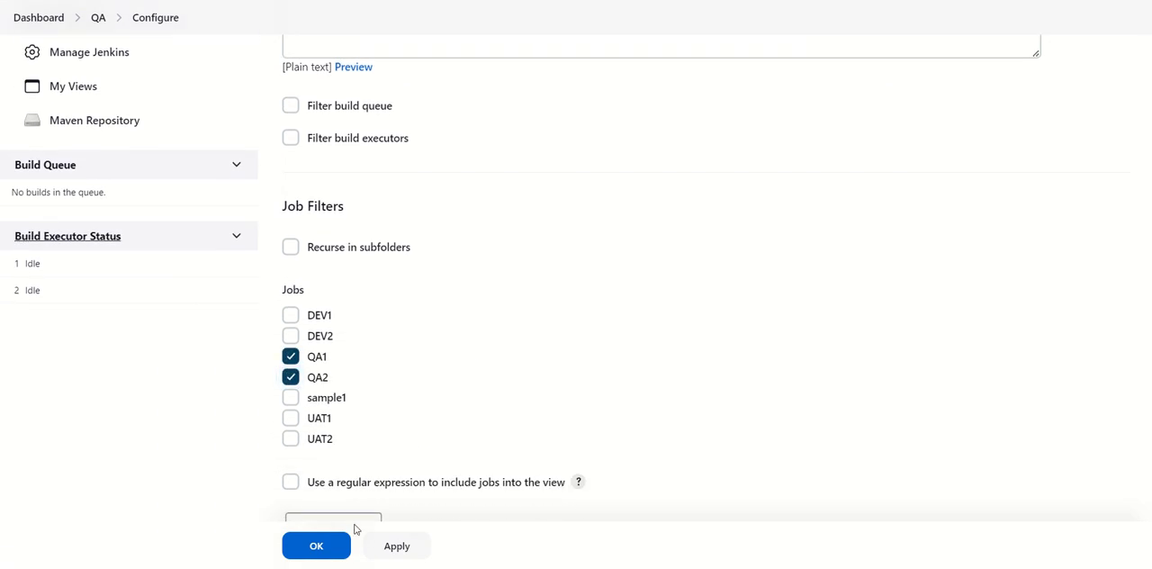
pyautogui.click(316, 545)
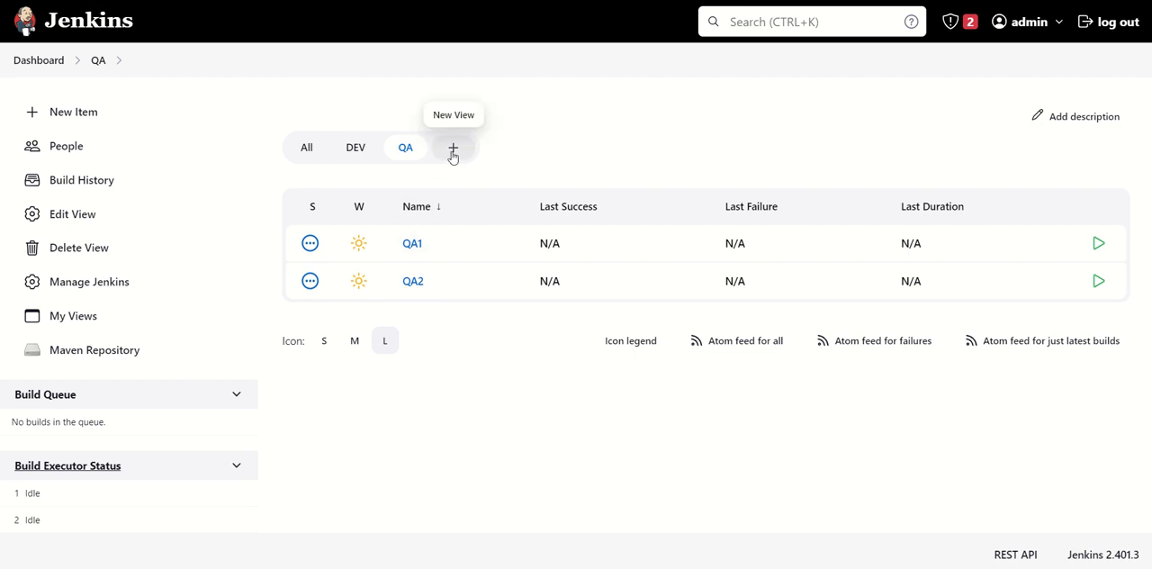
# - Create a UAT list view with the UAT1 and UAT2 jobs selected
pyautogui.click(453, 147)
pyautogui.write('UAT')
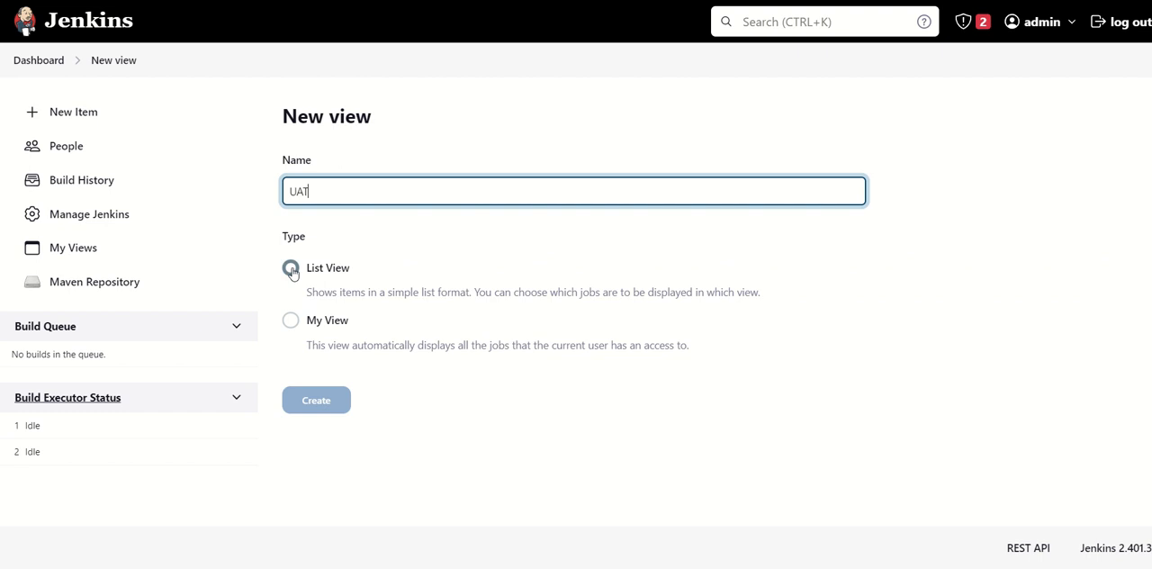
pyautogui.click(316, 399)
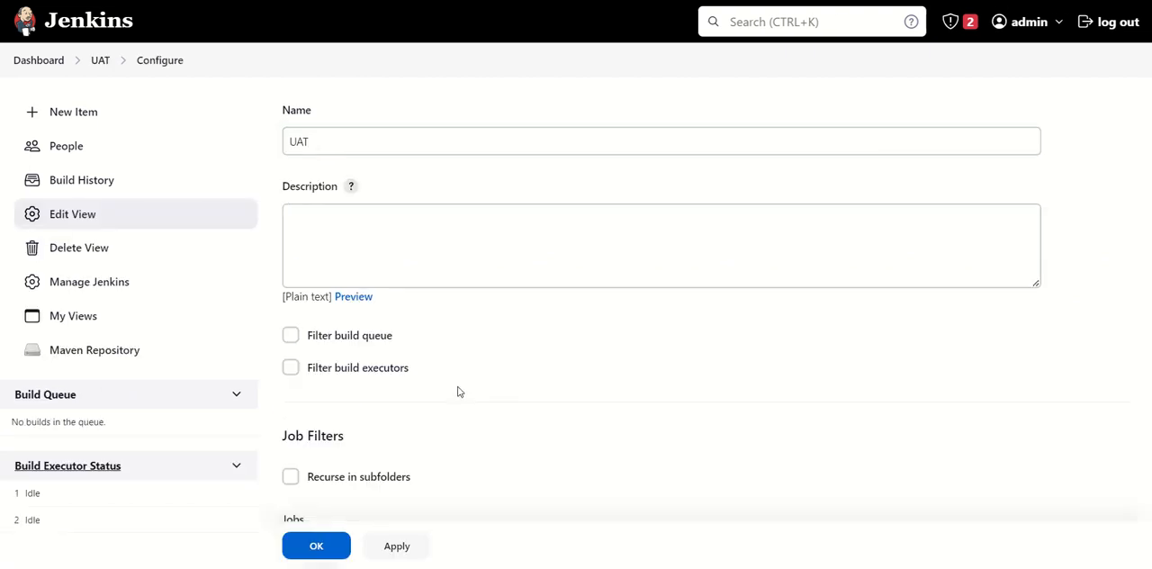
pyautogui.scroll(-3)
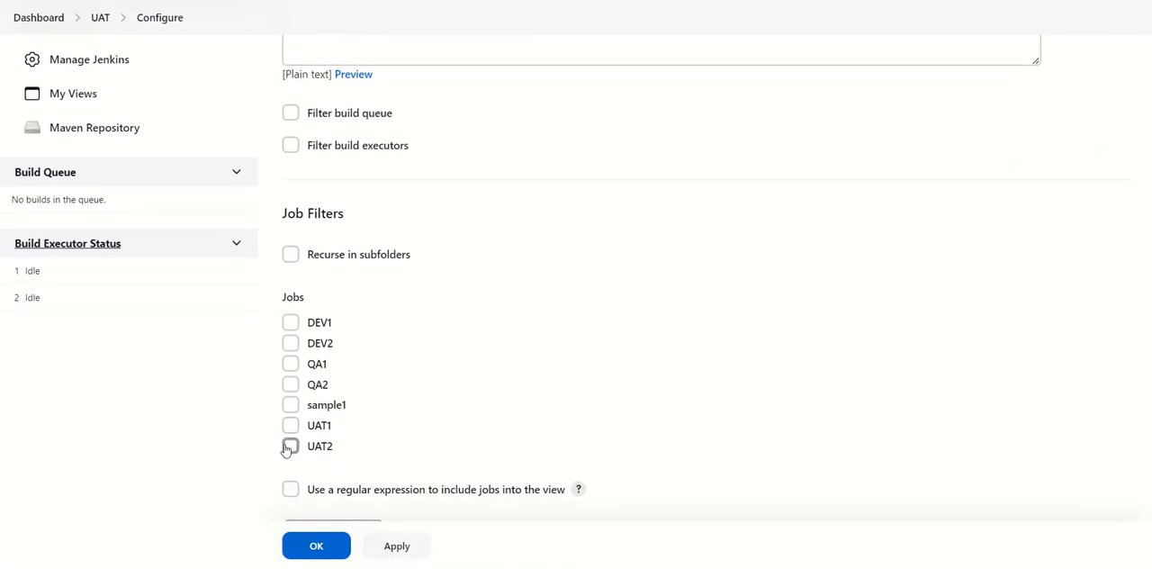
pyautogui.click(290, 445)
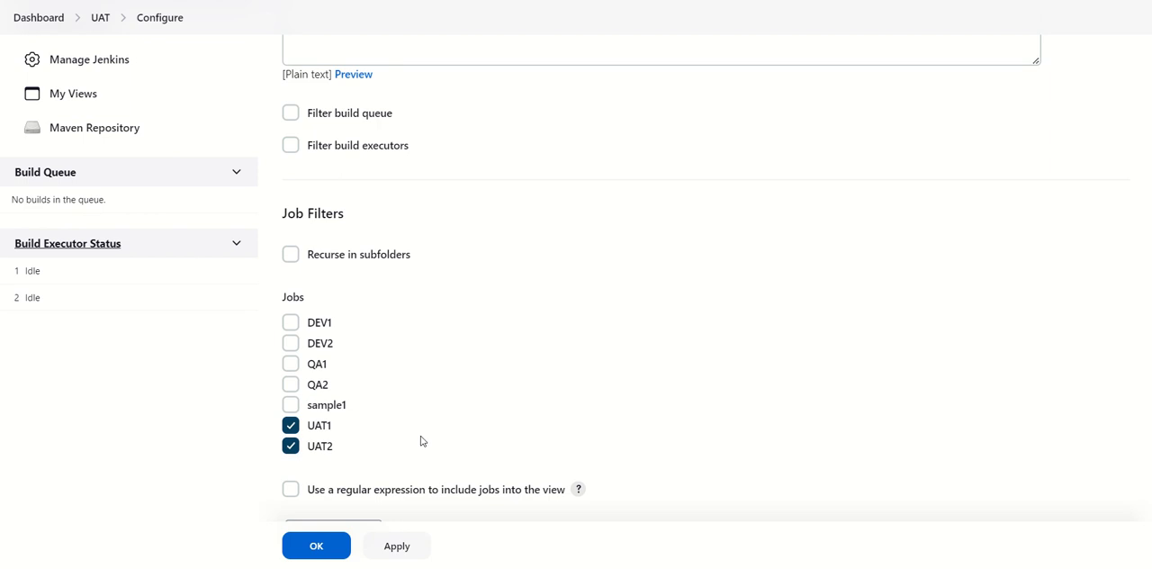
pyautogui.click(316, 545)
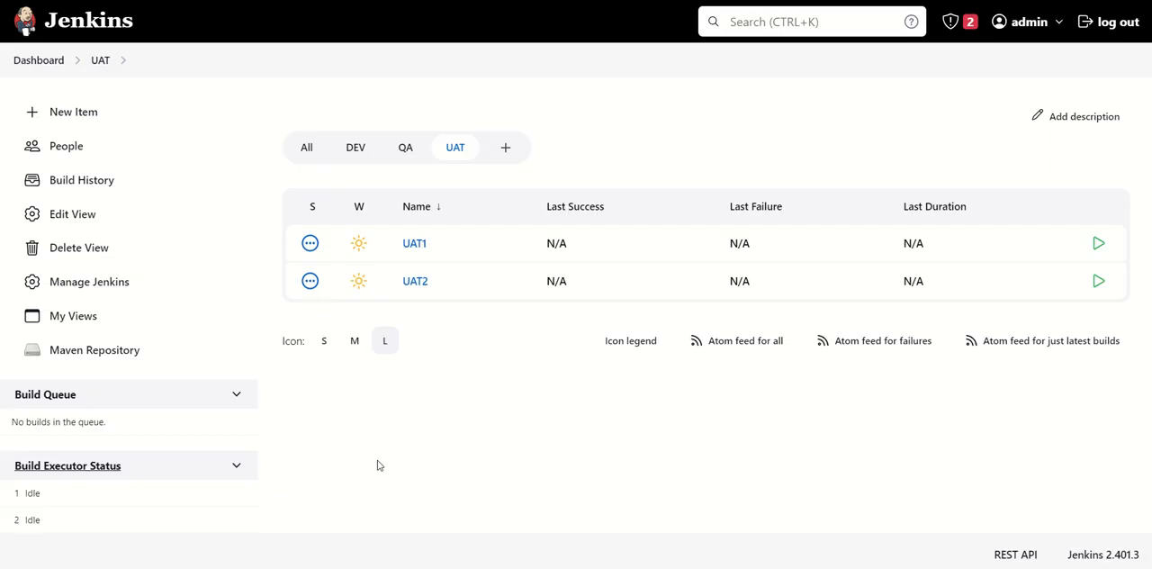
pyautogui.moveTo(309, 163)
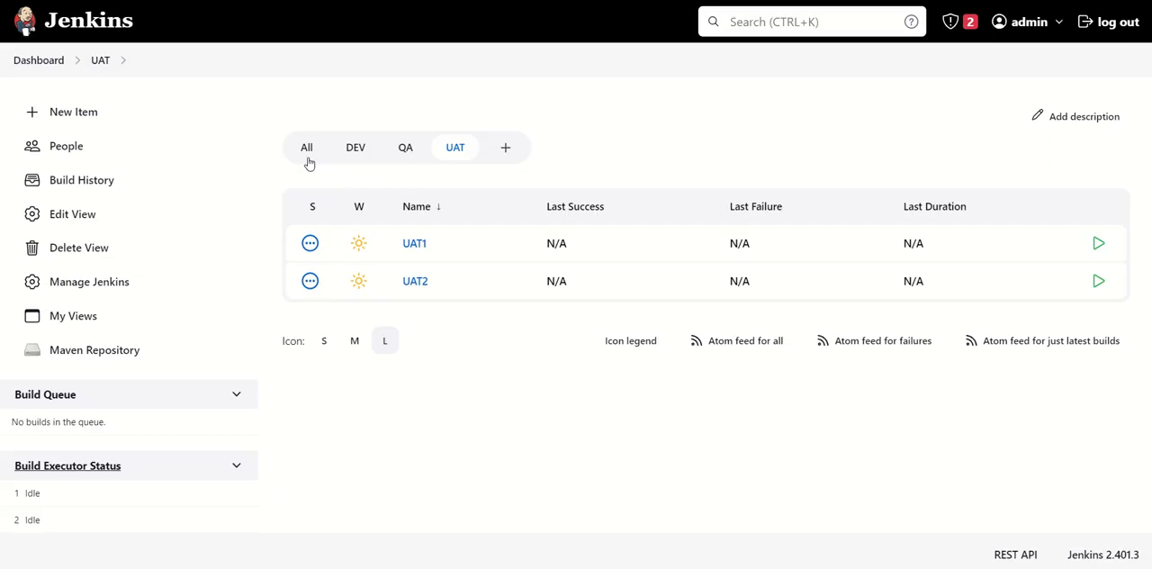
pyautogui.click(306, 147)
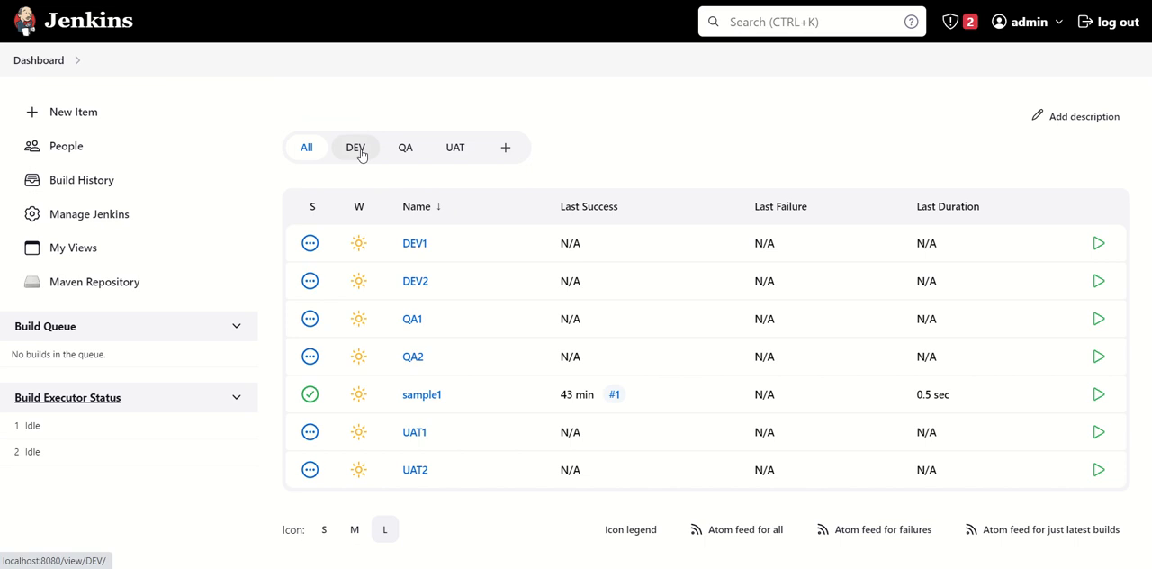
pyautogui.click(355, 147)
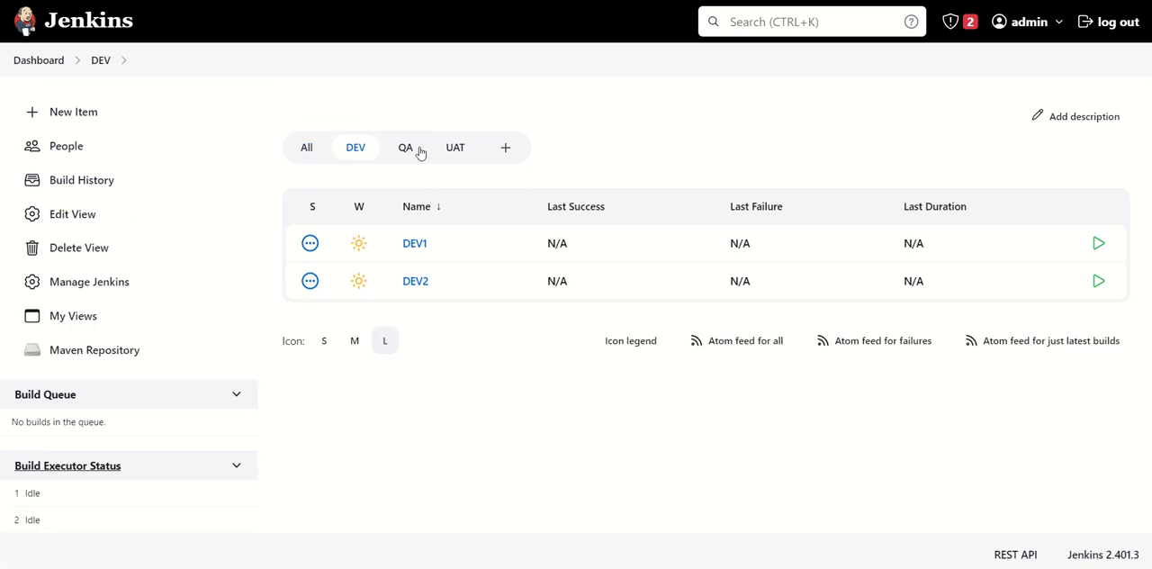
pyautogui.click(405, 147)
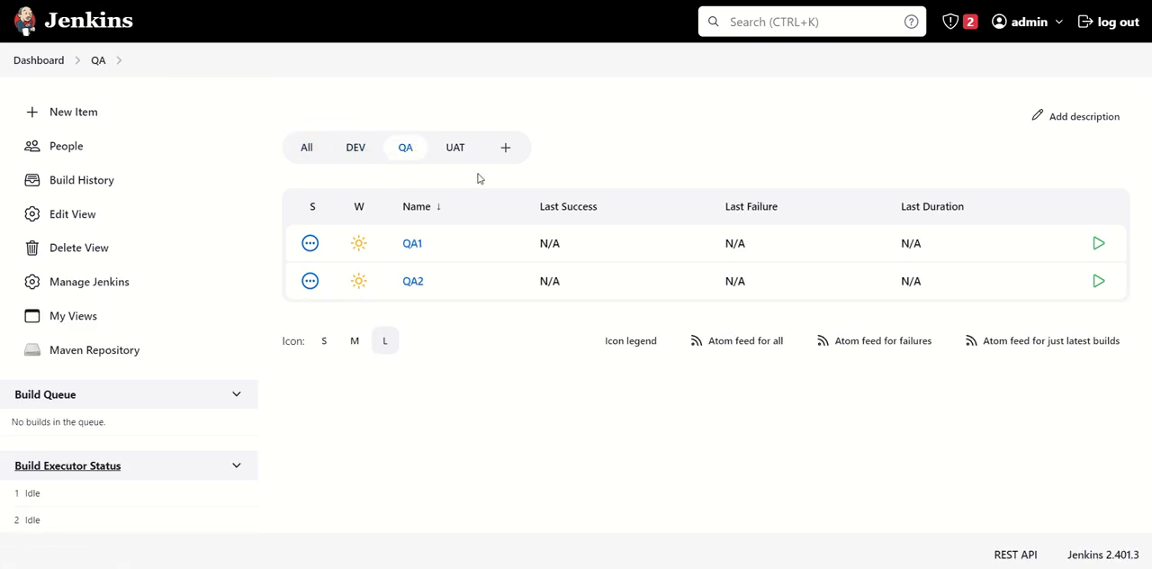
pyautogui.click(455, 147)
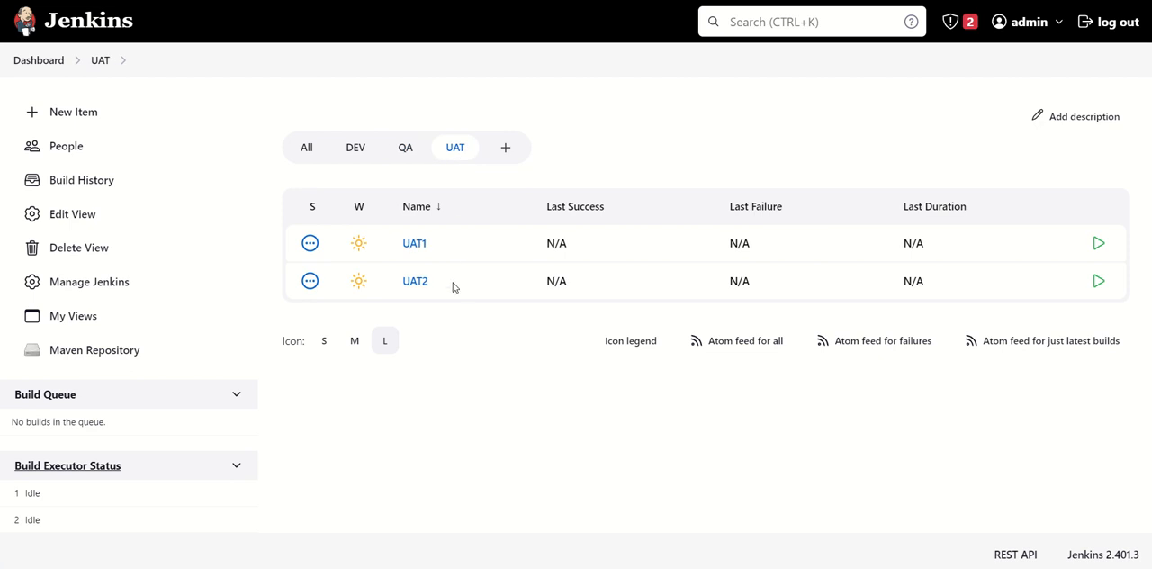
pyautogui.moveTo(540, 167)
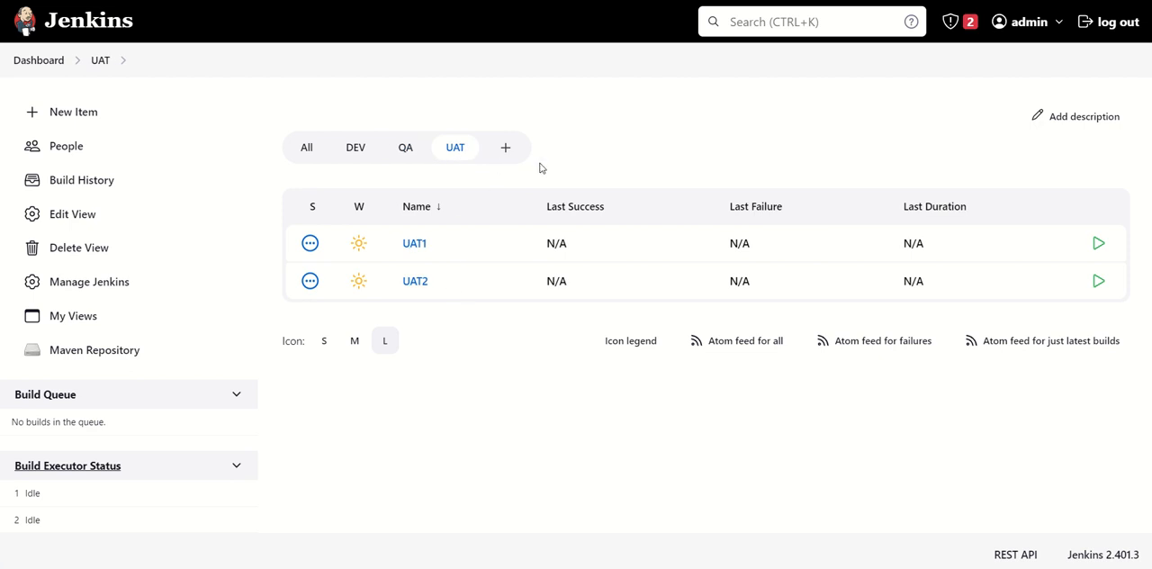